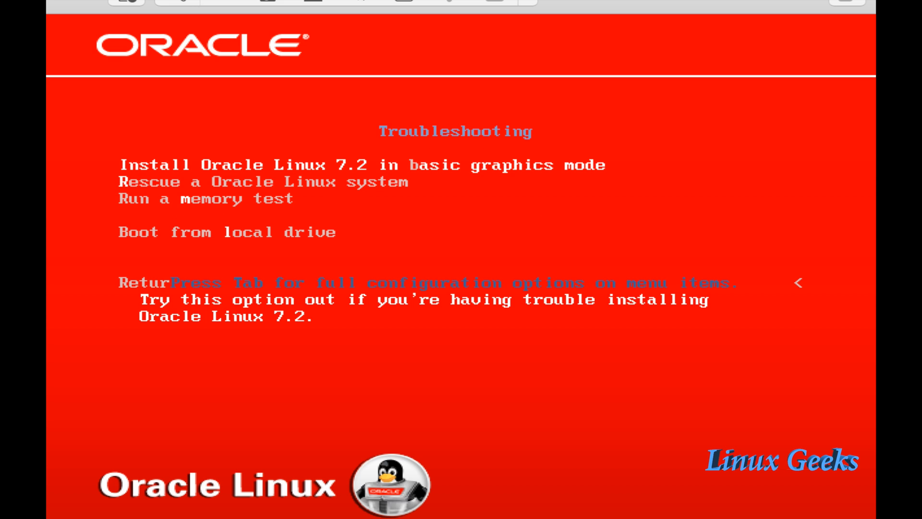
Step: Return from Troubleshooting and start 'Install Oracle Linux 7.2' from the boot menu
key(Down)
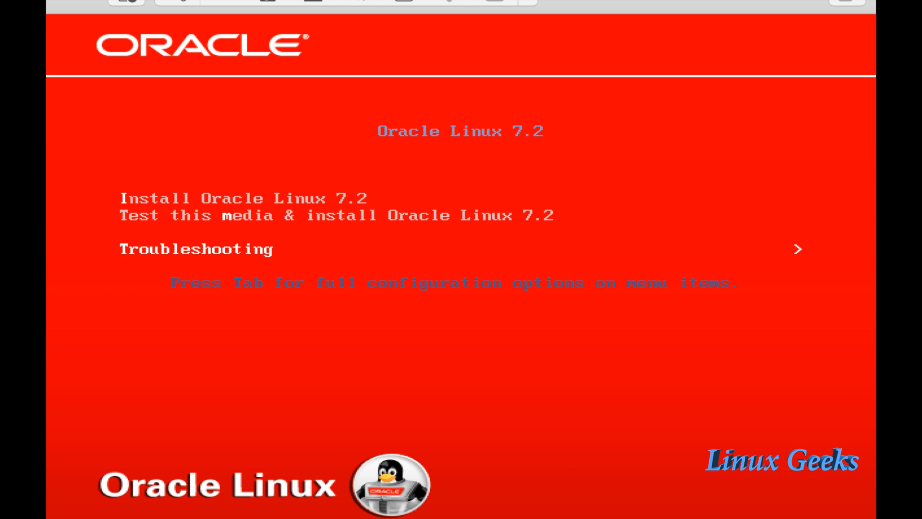
key(Up)
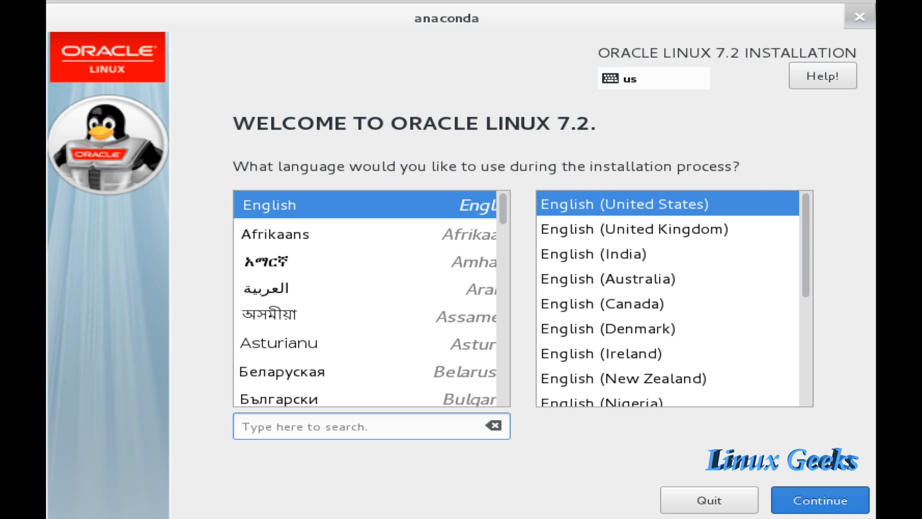
Step: Continue with English (United States) and set the timezone to Asia/Dubai
click(819, 501)
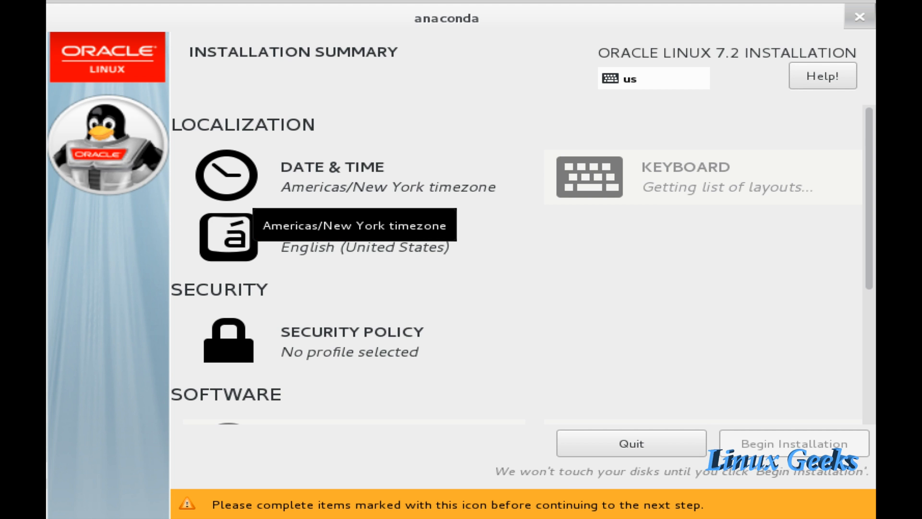
click(229, 174)
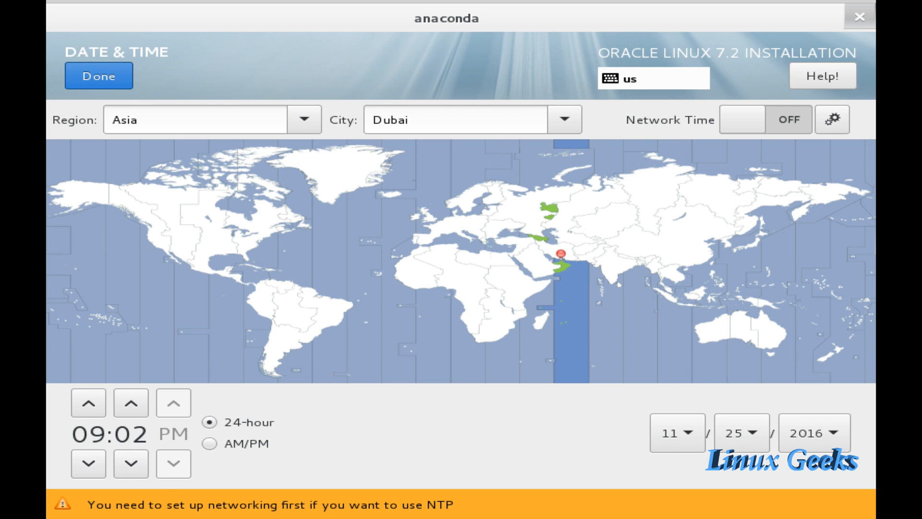
click(98, 75)
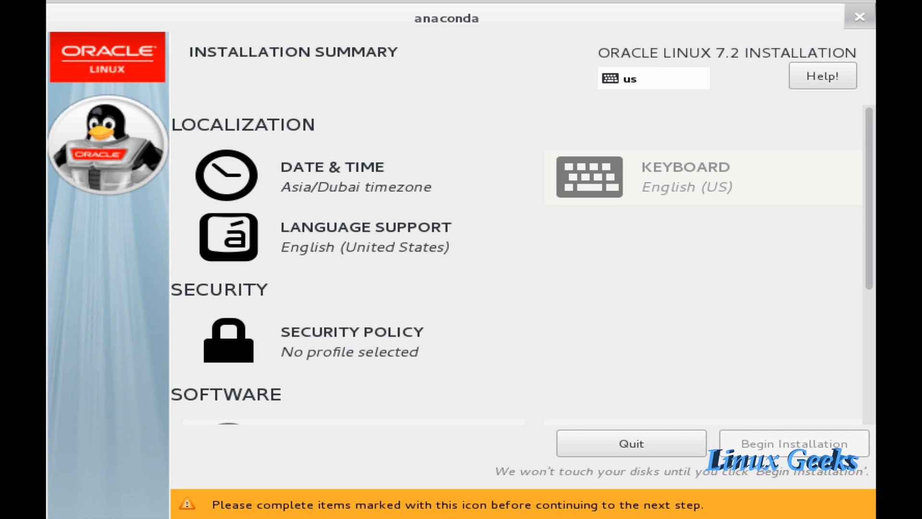
Step: Leave the security policy without a profile and keep Minimal Install as the software base
scroll(down, 3)
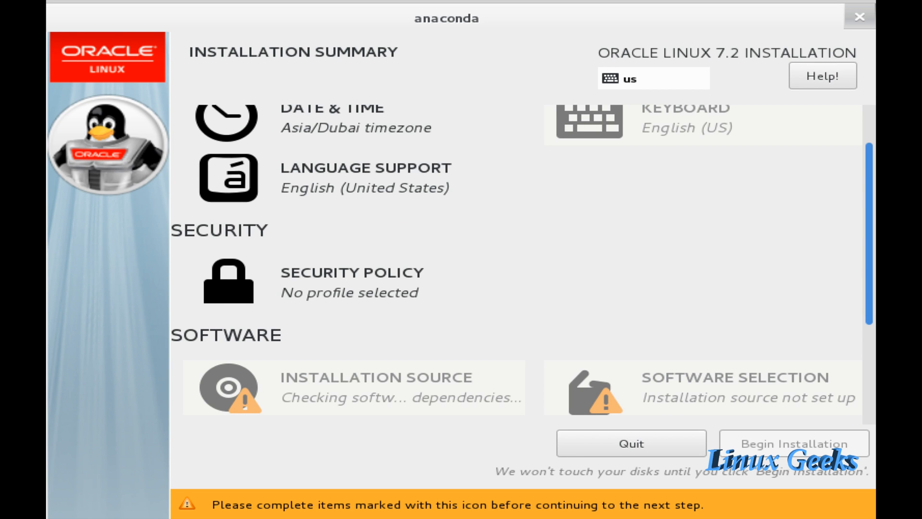
scroll(down, 3)
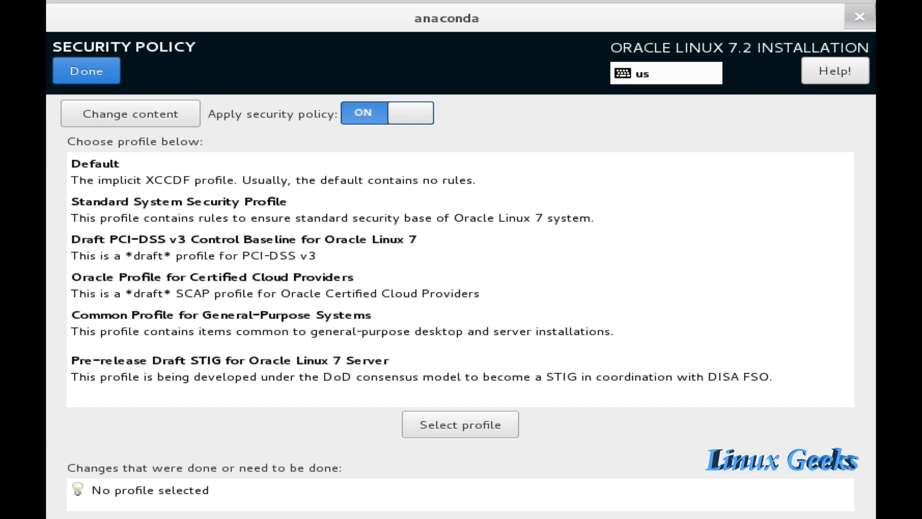
click(86, 70)
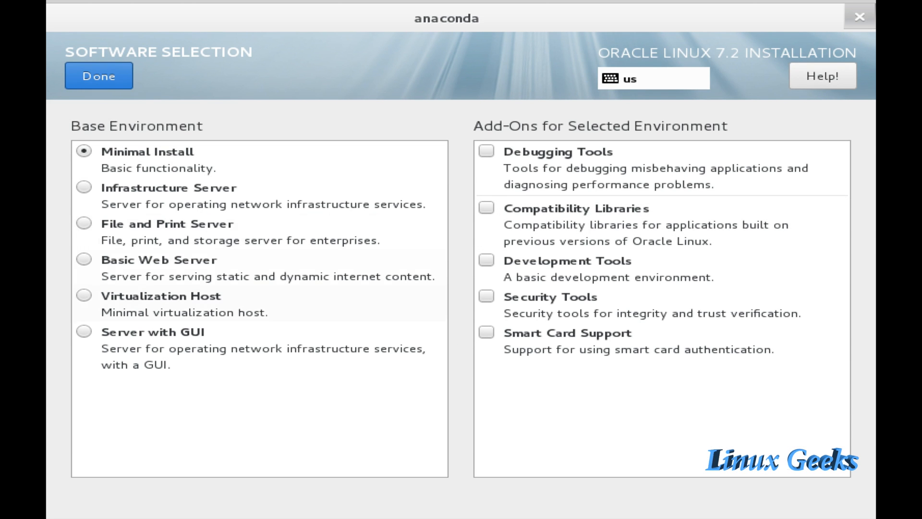
click(184, 189)
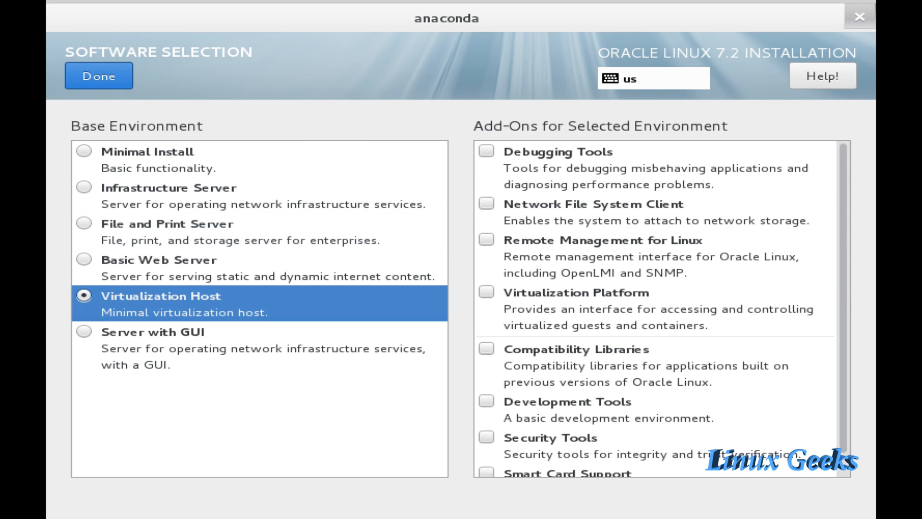
click(177, 332)
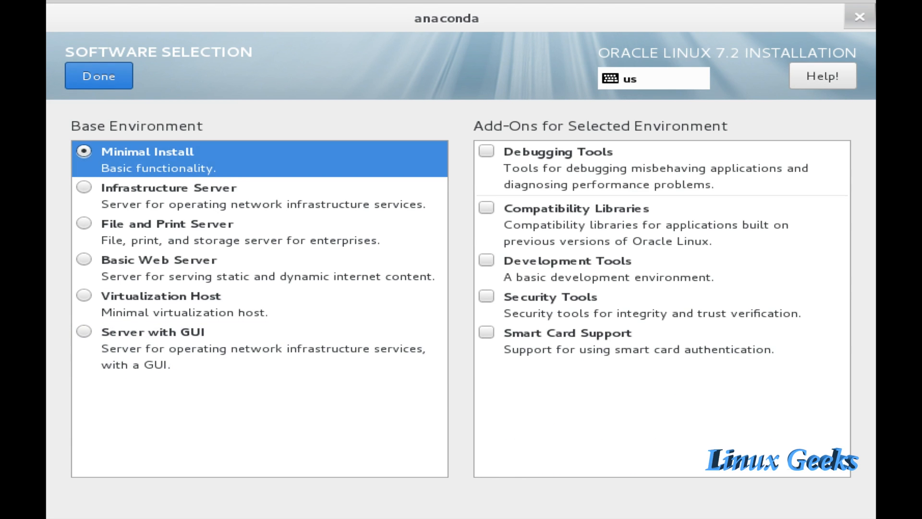
click(98, 75)
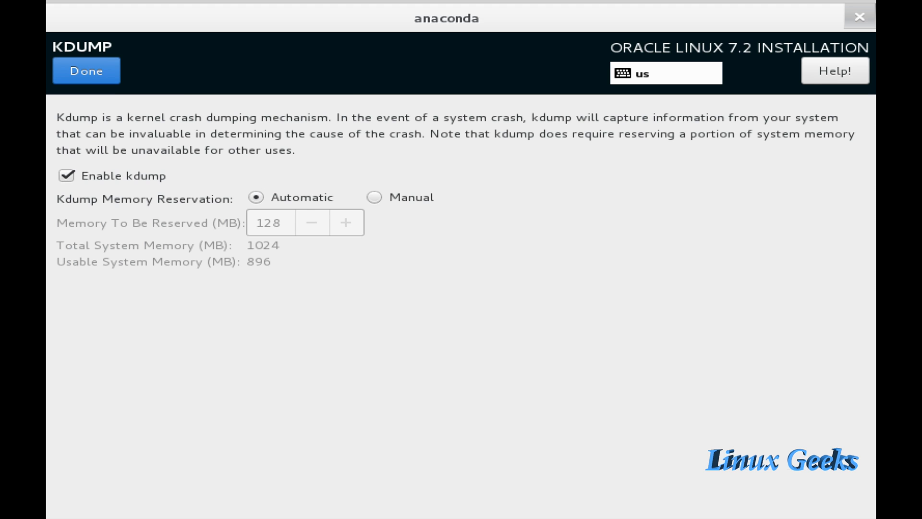
Step: Accept kdump defaults, switch Ethernet on and set host name oel7.linuxgeekvideos.com
click(86, 70)
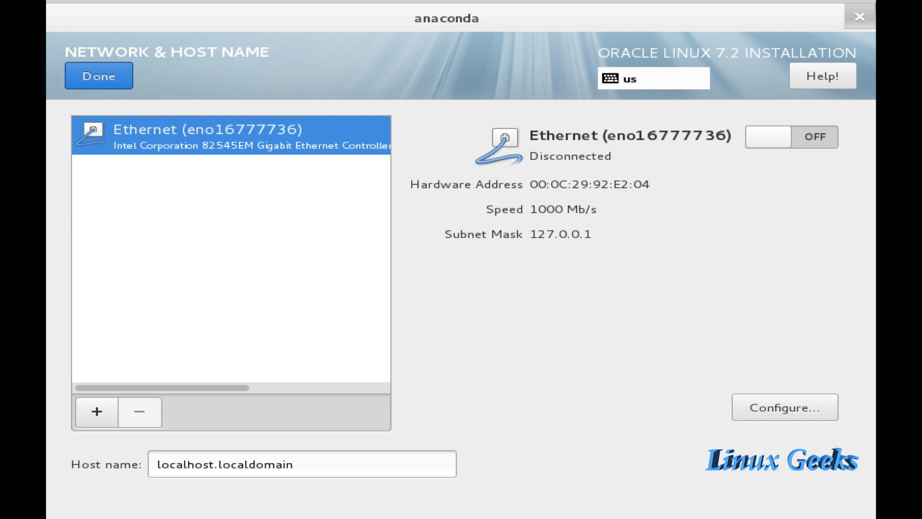
click(792, 137)
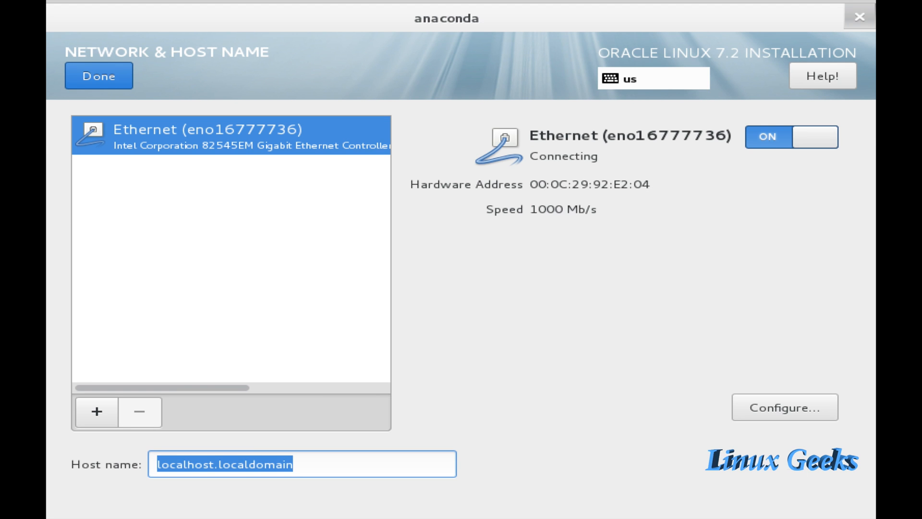
text(oel7.)
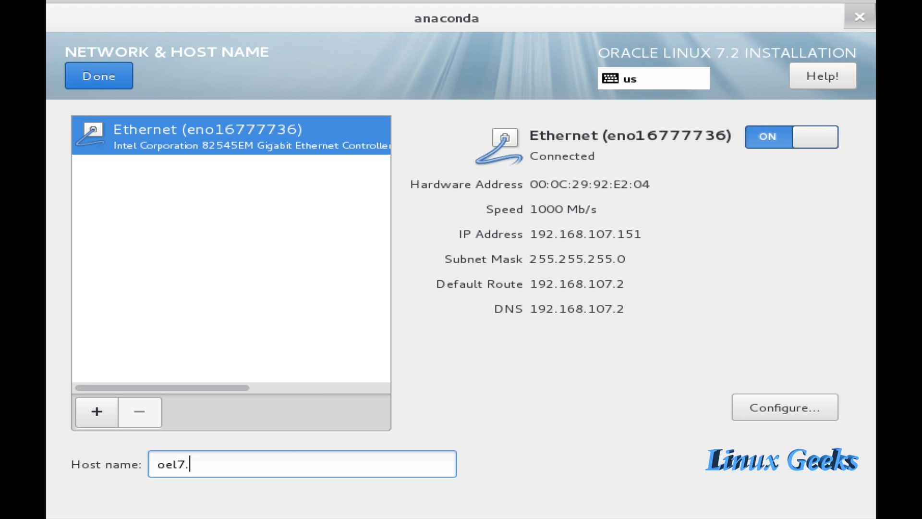
text(linuxgeekvideo)
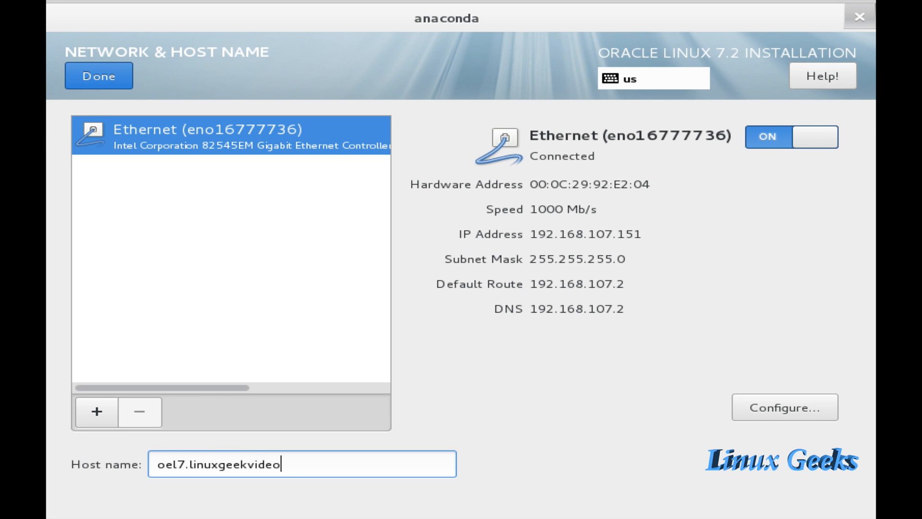
text(s.com)
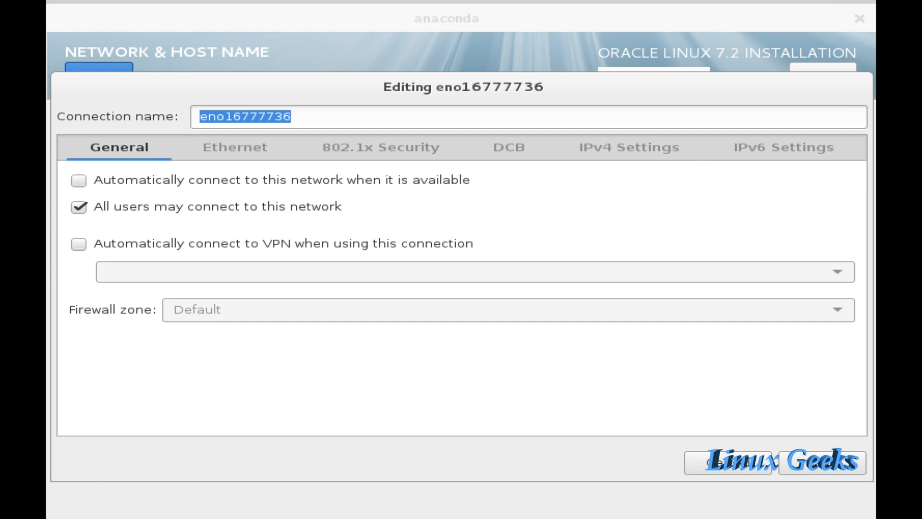
Step: Keep the connection on automatic DHCP IPv4 addressing and finish the network settings
click(628, 147)
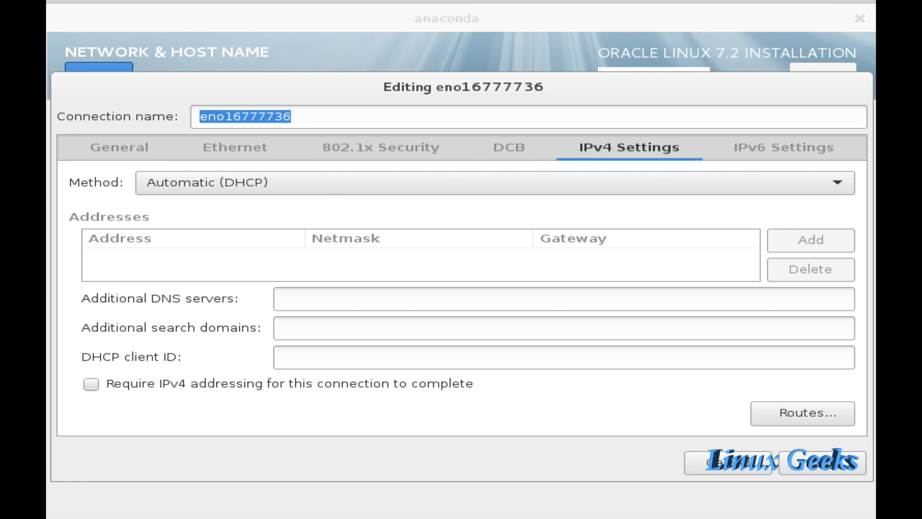
click(119, 148)
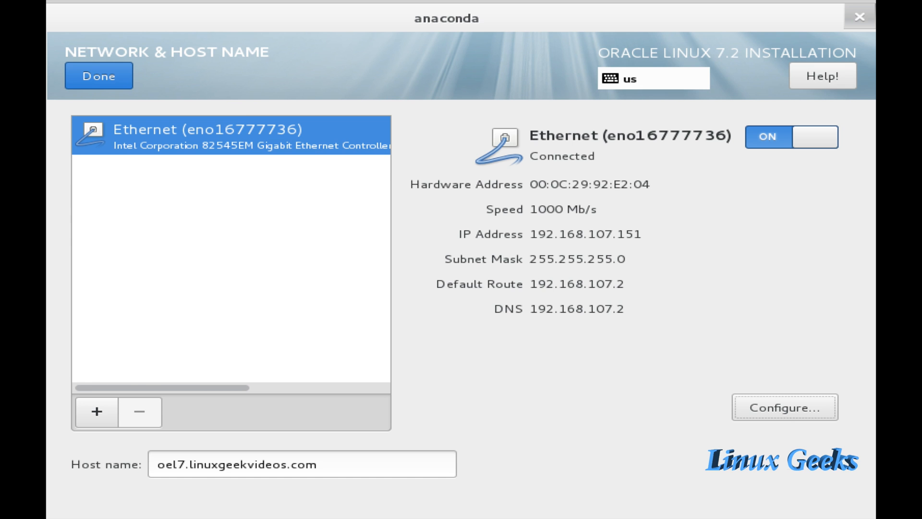
click(98, 75)
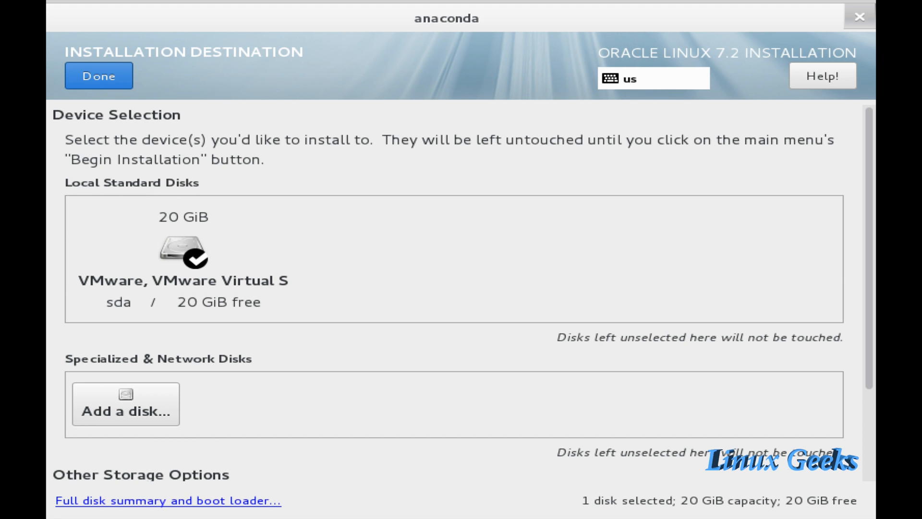
Step: Choose 'I will configure partitioning' for the 20 GiB disk and enter manual partitioning
scroll(down, 3)
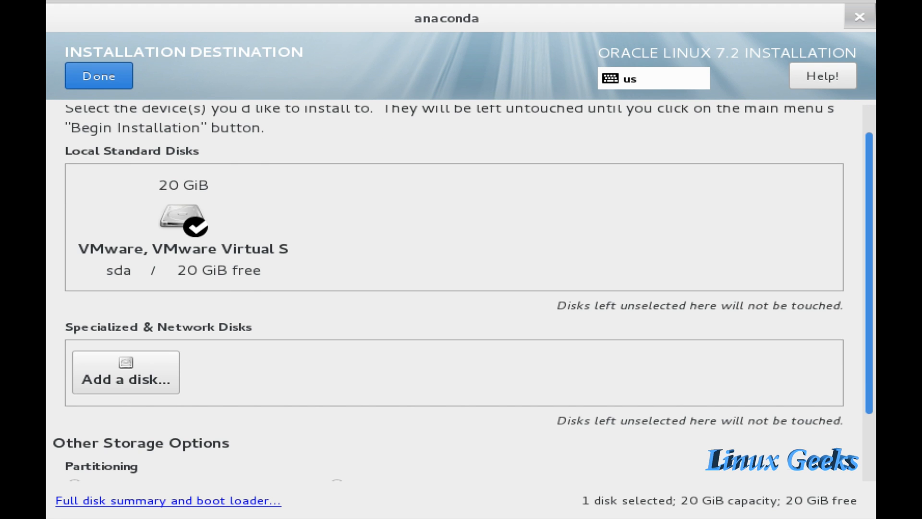
scroll(down, 3)
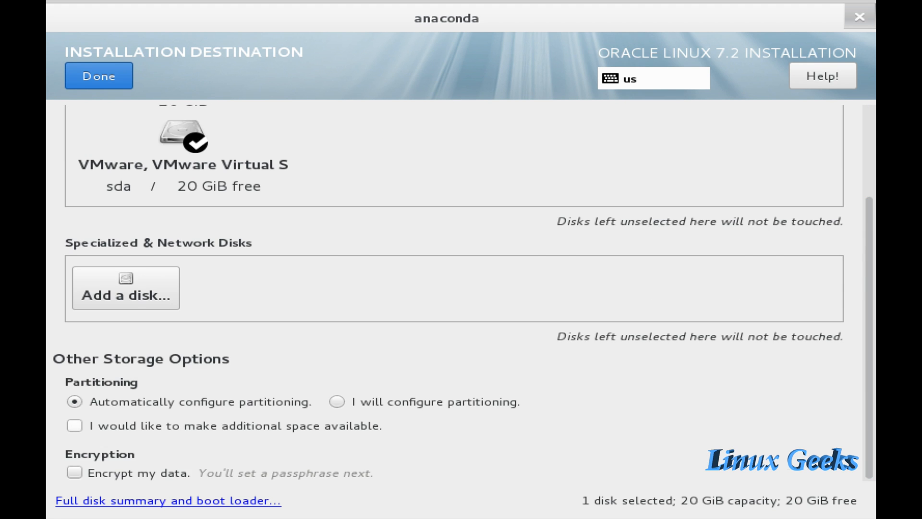
click(337, 402)
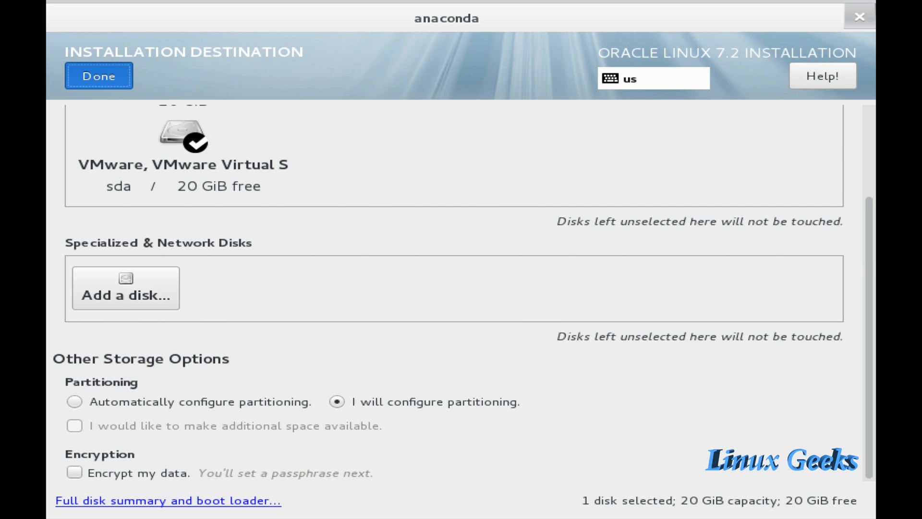
click(98, 75)
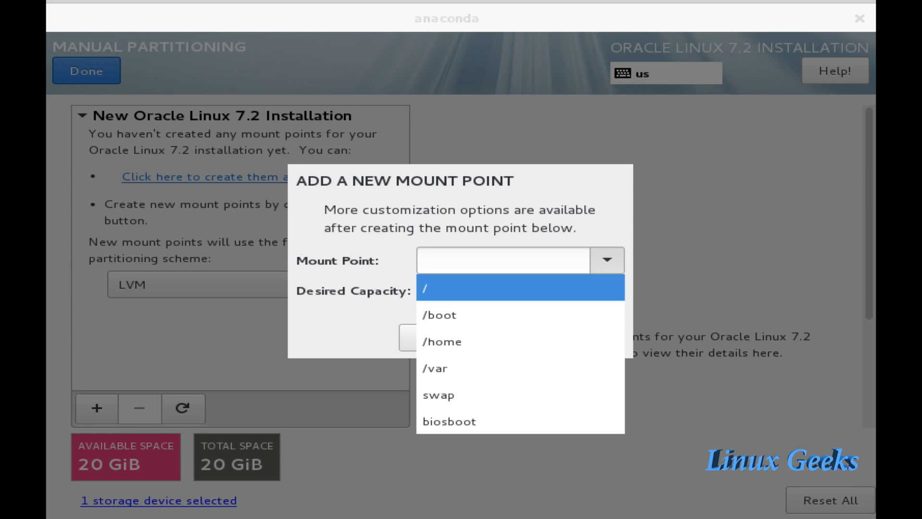
Step: Add LVM mount points /boot at 500 MiB and /home at 1 GiB
click(439, 315)
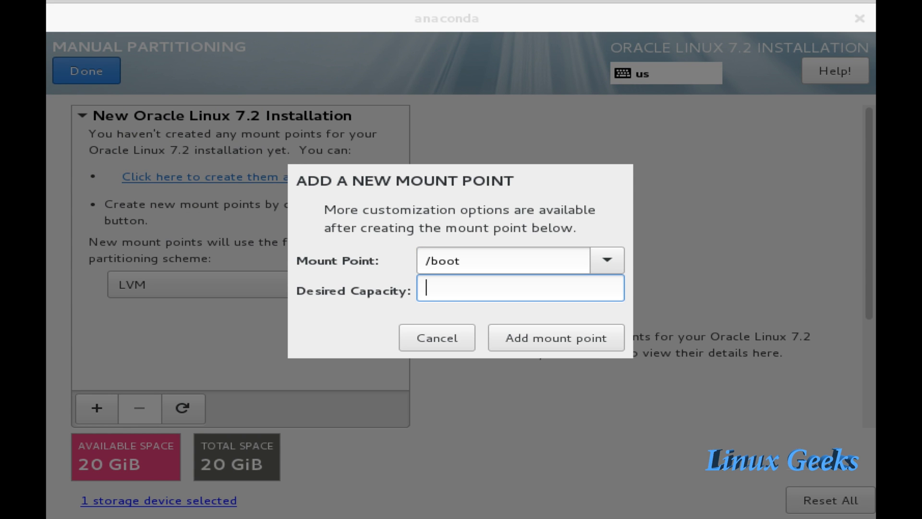
text(500M)
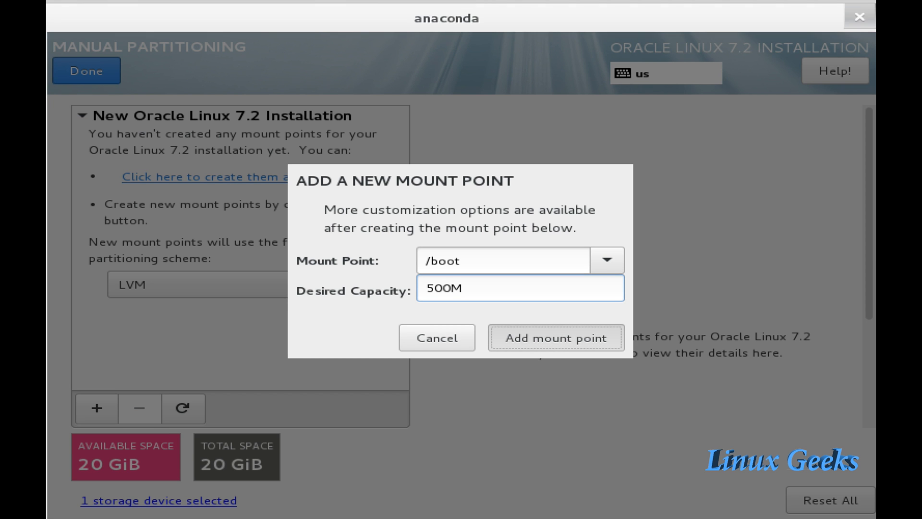
click(555, 337)
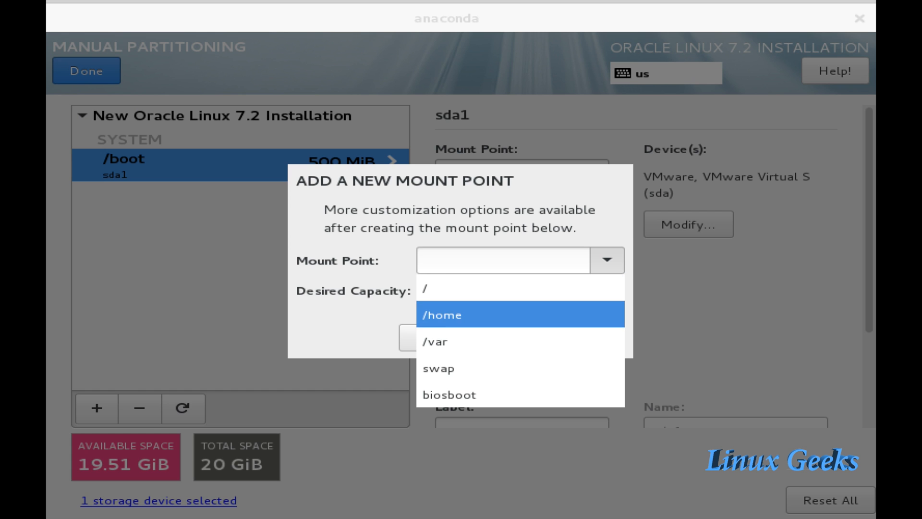
click(441, 315)
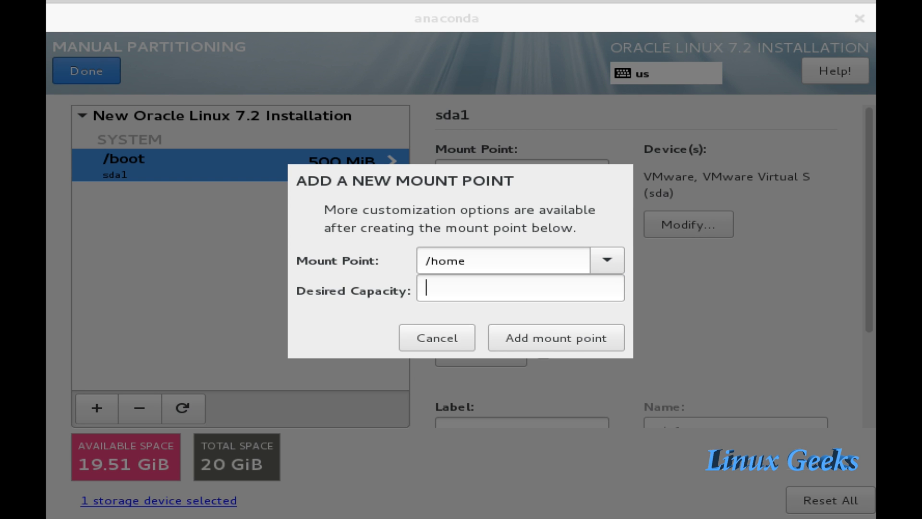
text(1G)
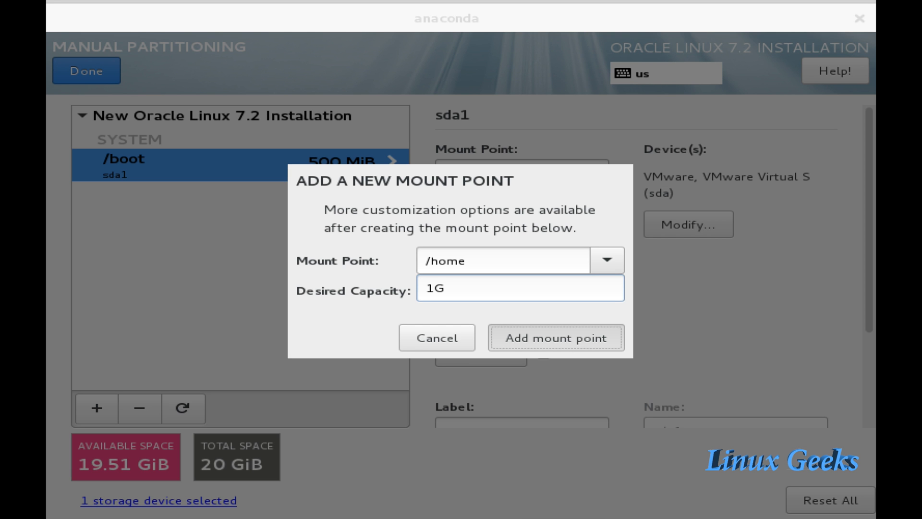
click(555, 337)
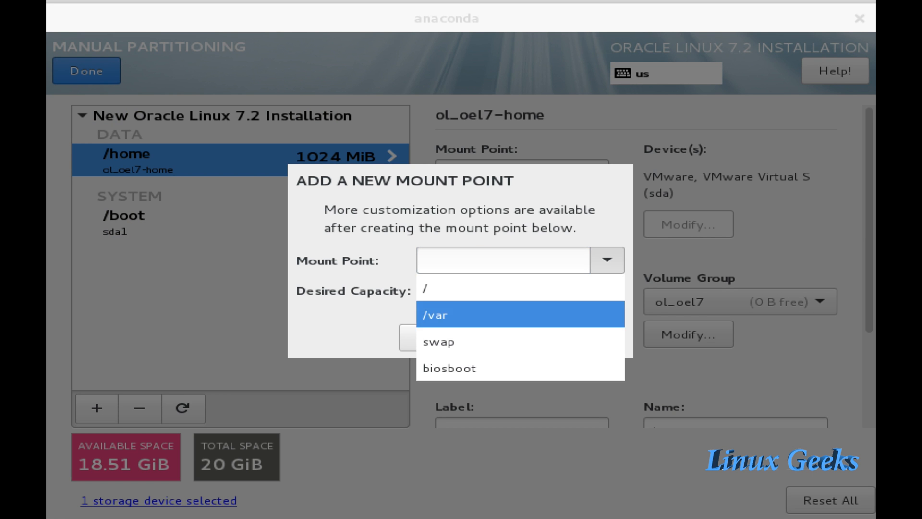
Step: Add swap at 512 MiB and / at 10 GiB, then finish partitioning
click(438, 342)
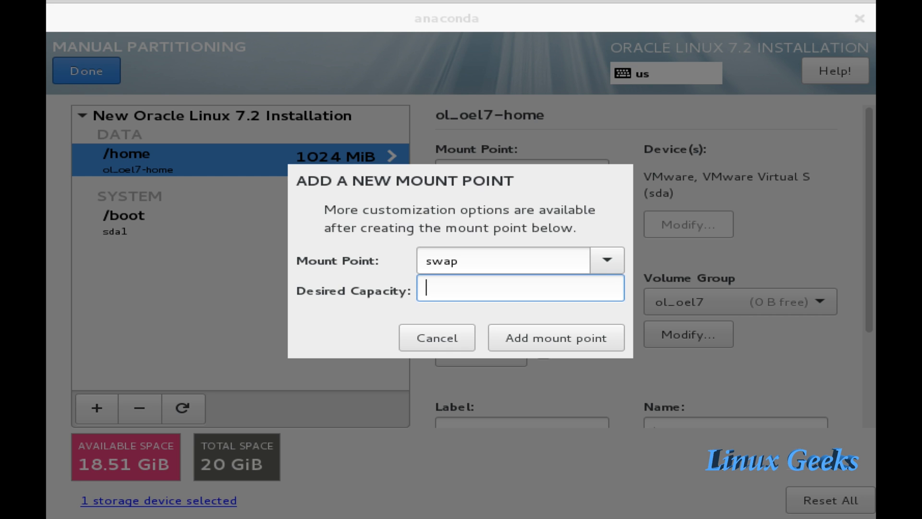
text(512M)
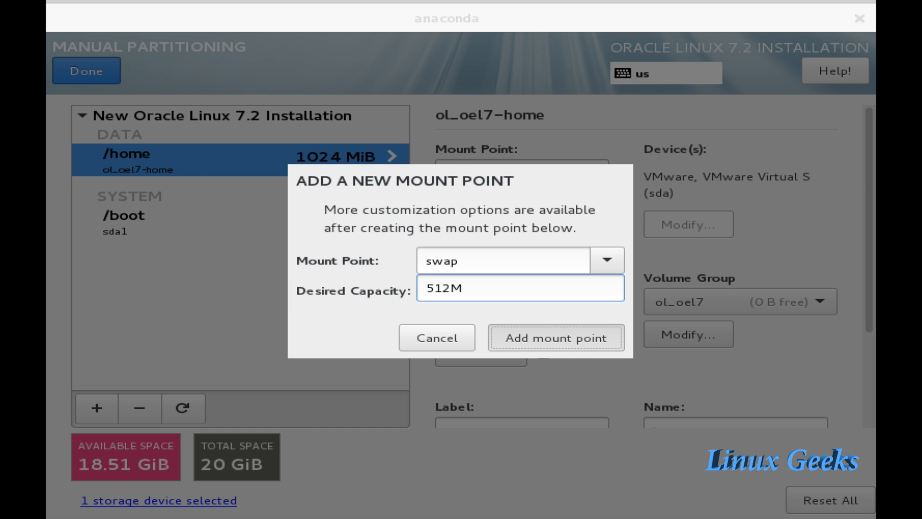
click(555, 337)
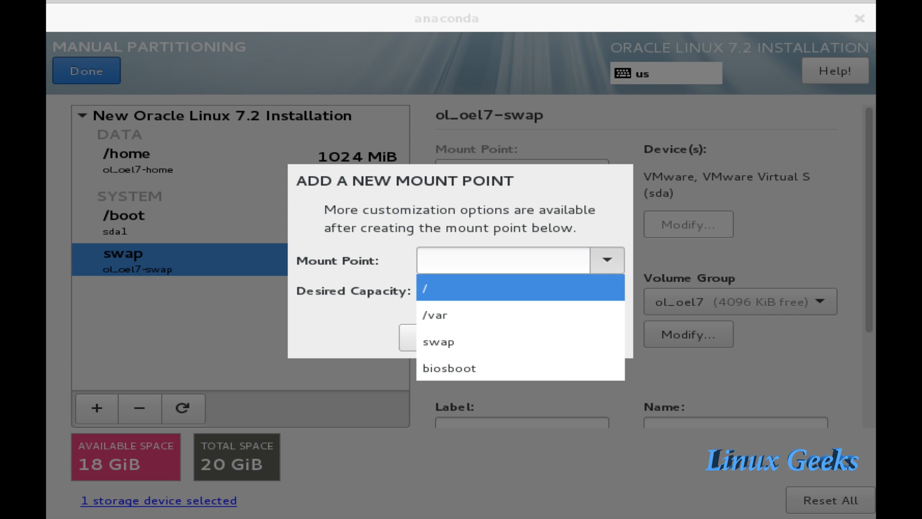
text(10)
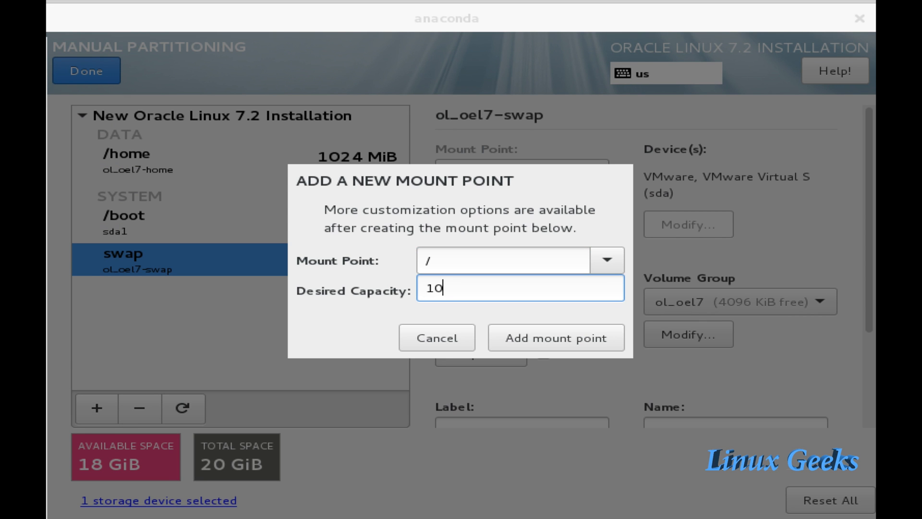
text(G)
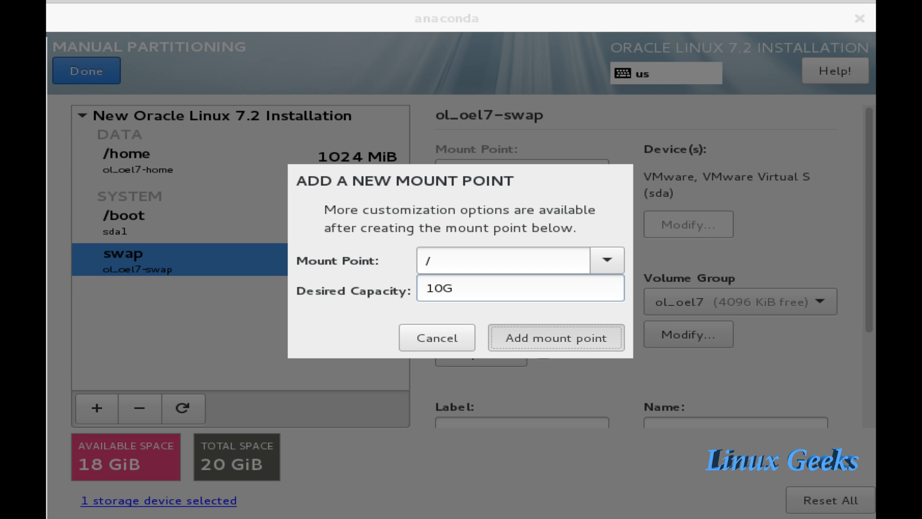
click(555, 337)
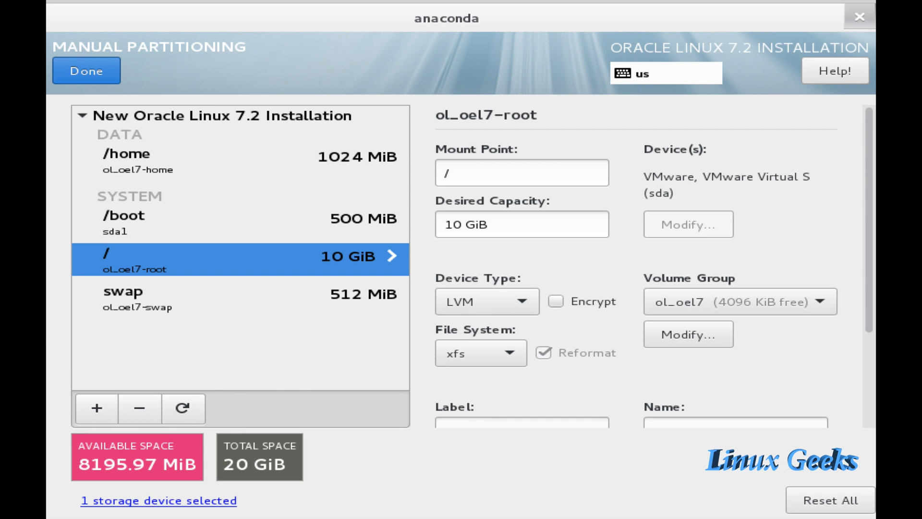
click(85, 70)
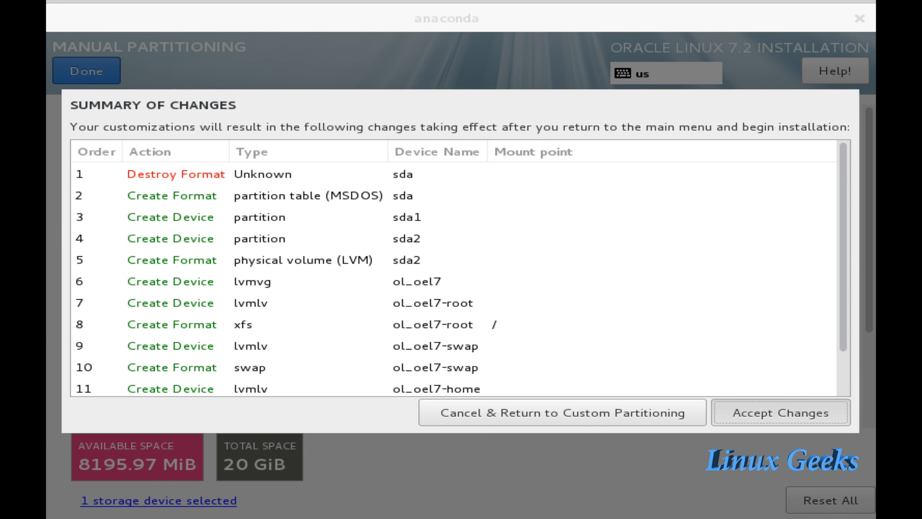
Step: Accept the Summary of Changes and return to the installation summary
click(780, 412)
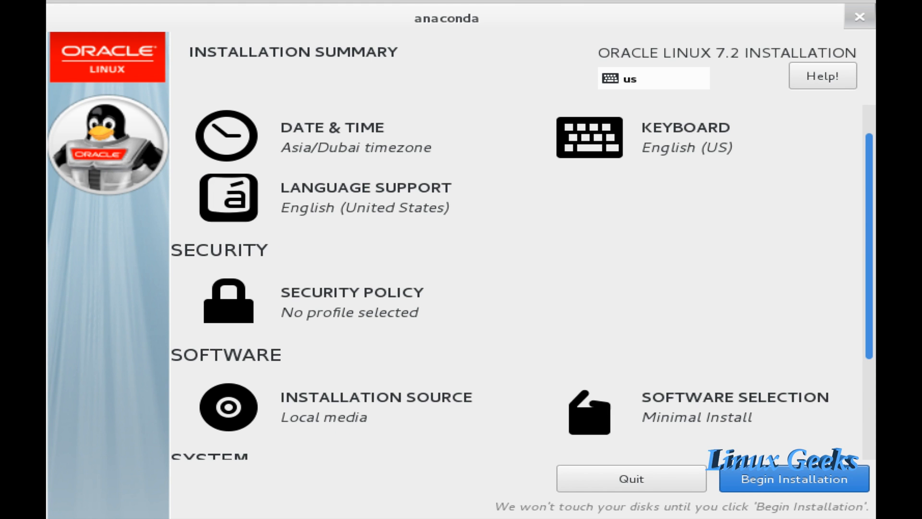
scroll(down, 3)
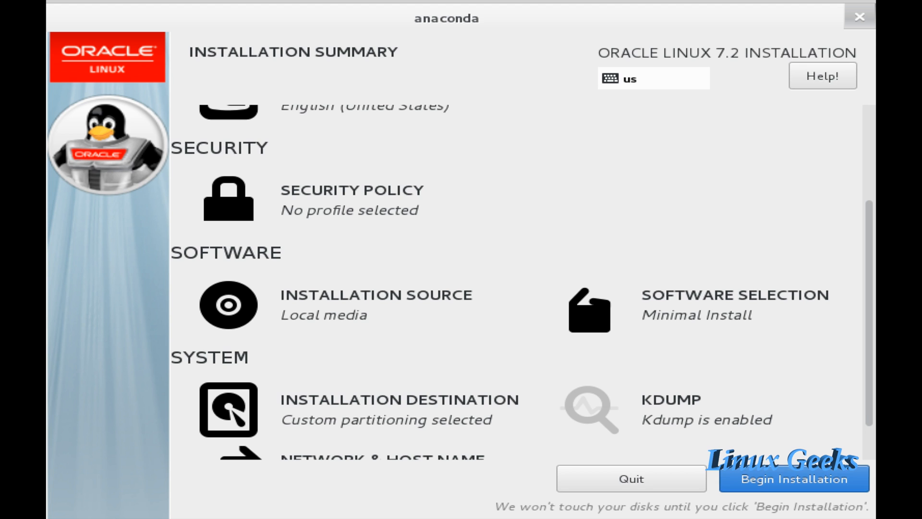
Step: Begin the installation and set the root password
click(793, 479)
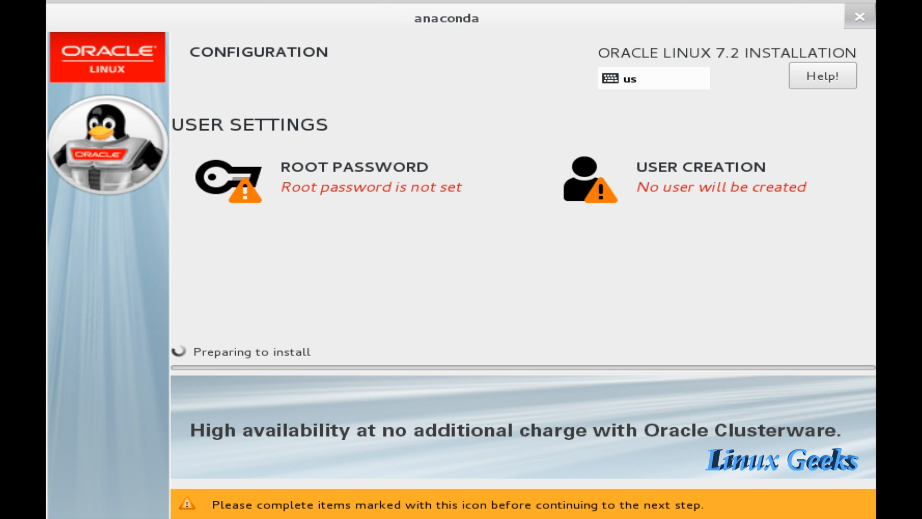
click(226, 177)
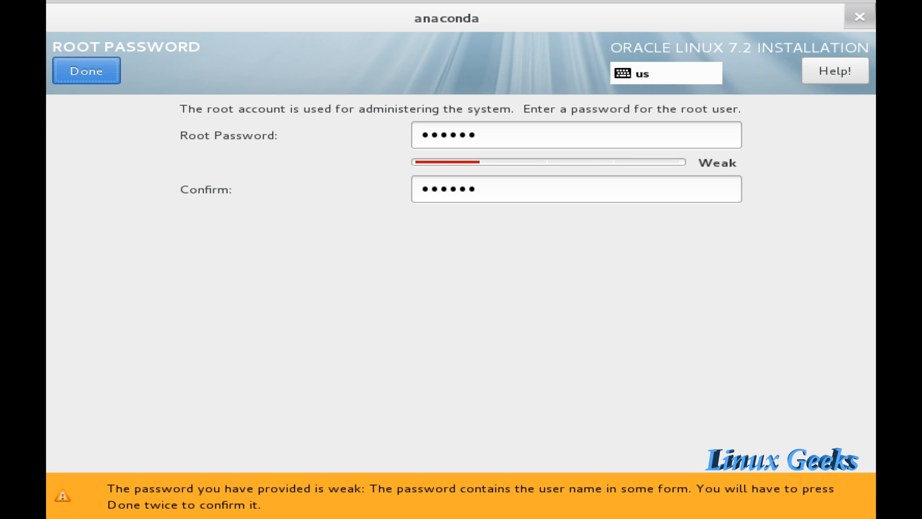
click(85, 70)
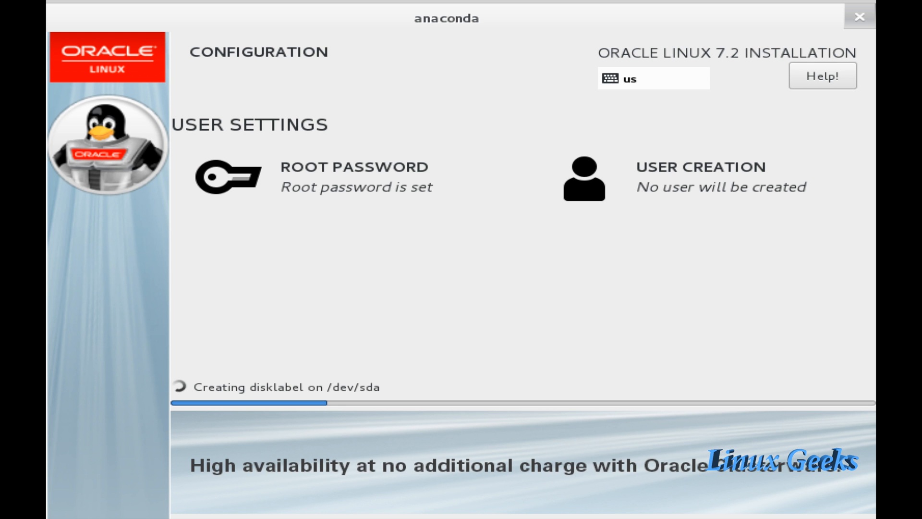
Step: Create administrator user sysadmin with a password, accepting the weak-password warning
click(583, 175)
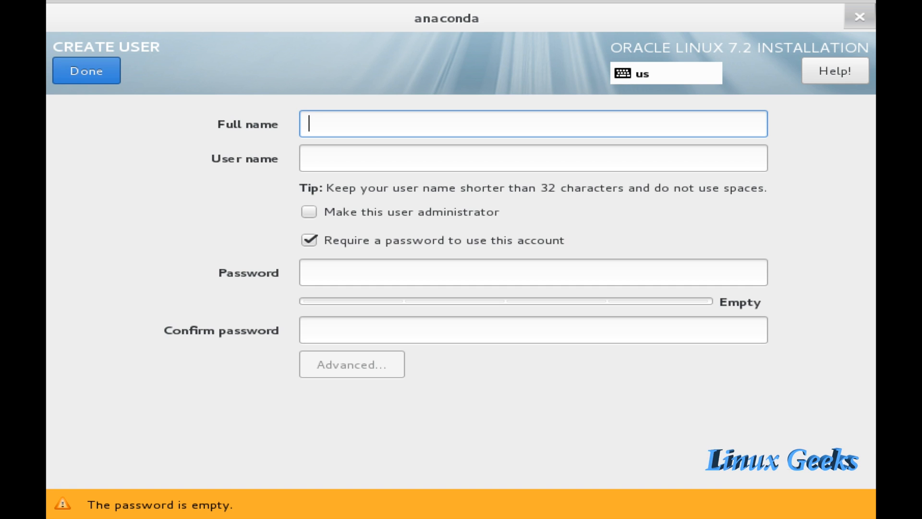
text(sysadmin)
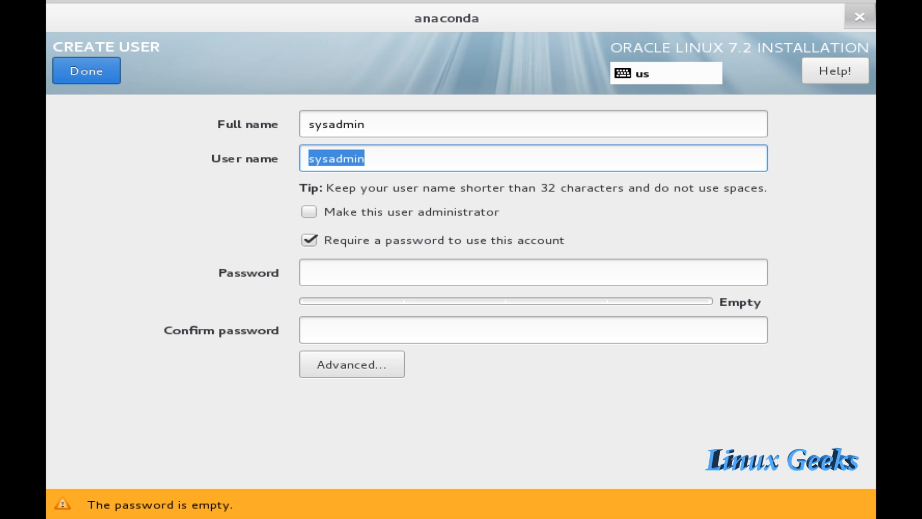
click(309, 211)
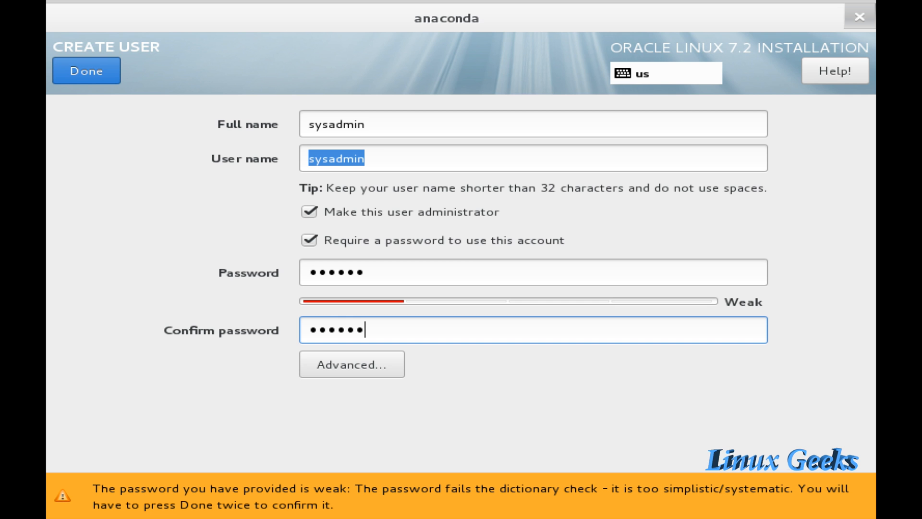
click(86, 70)
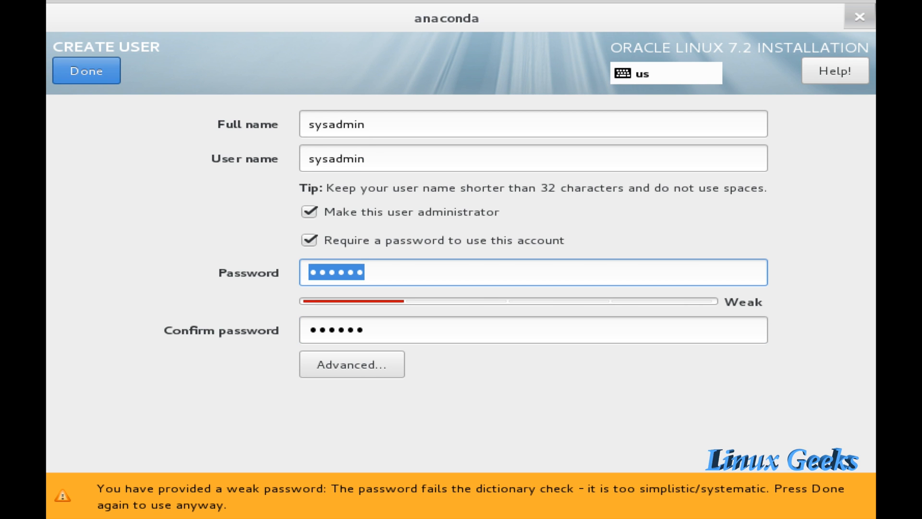
click(85, 70)
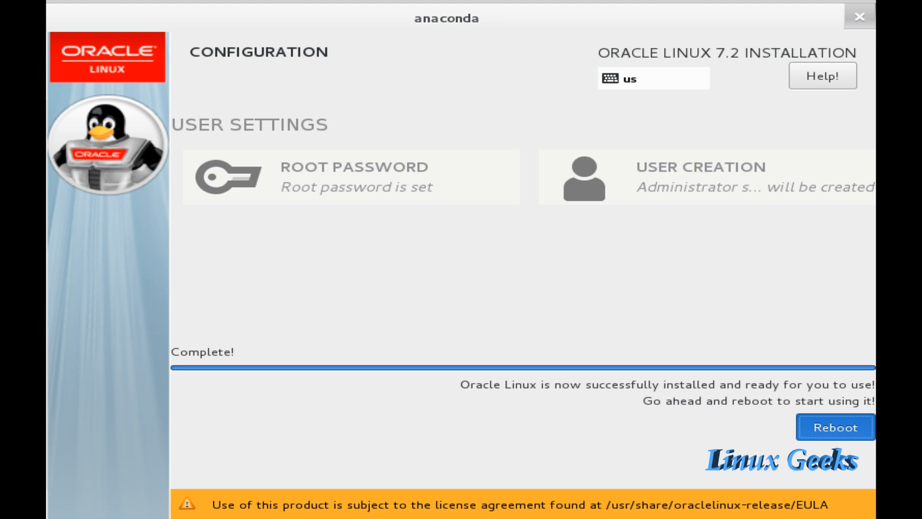
Step: Reboot into the newly installed Oracle Linux 7.2 system
click(835, 427)
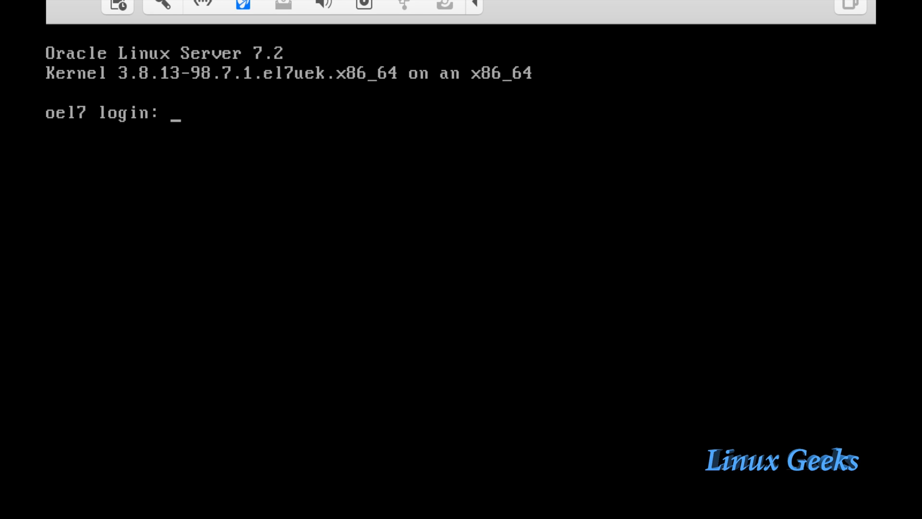
Step: Log in as root on oel7 and run uptime and df -h to show mounted filesystems
text(root)
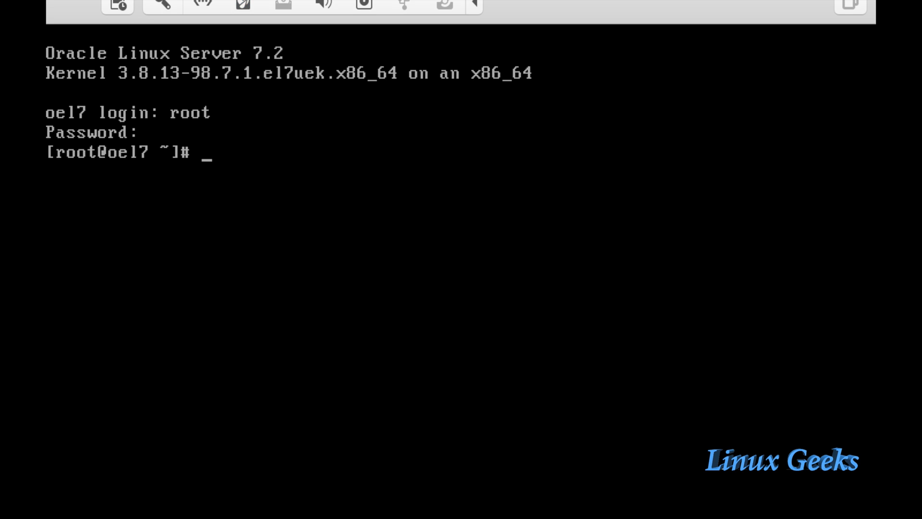
text(uptime)
text(df)
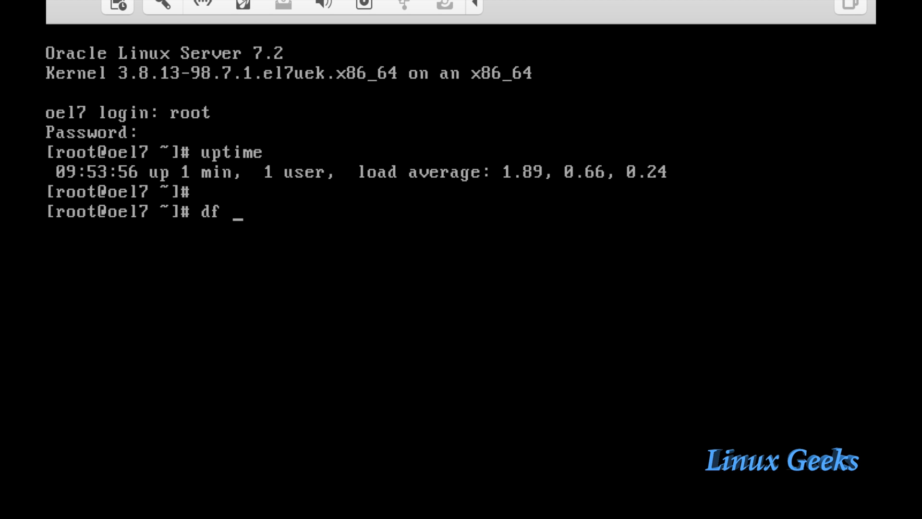
text(-h)
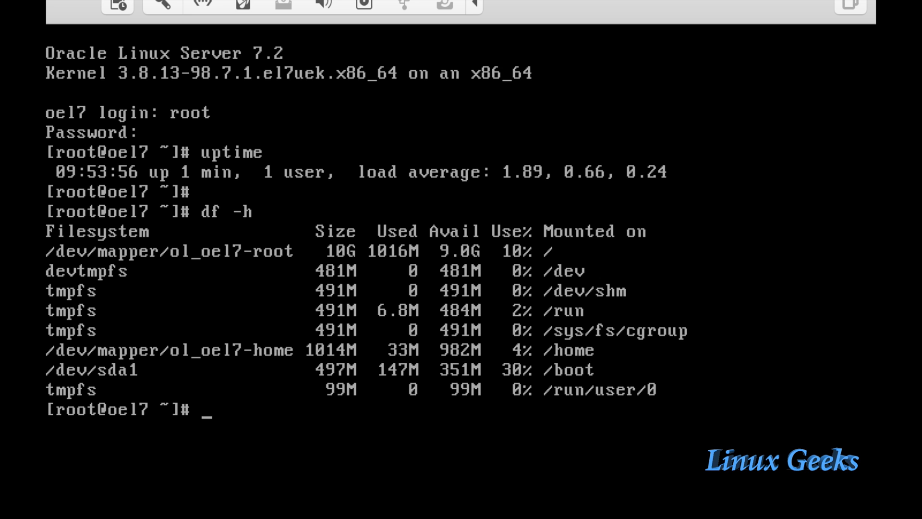